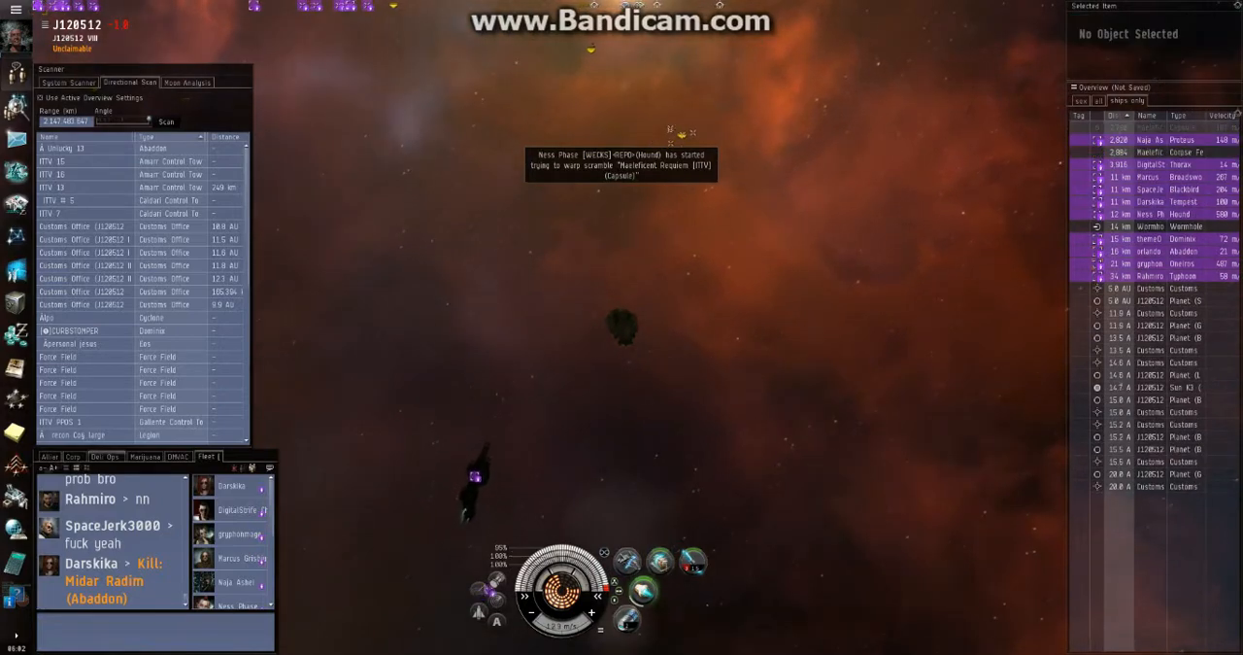
- Bring up the action menu for the hostile pilot listed in the Overview
right_click(1150, 140)
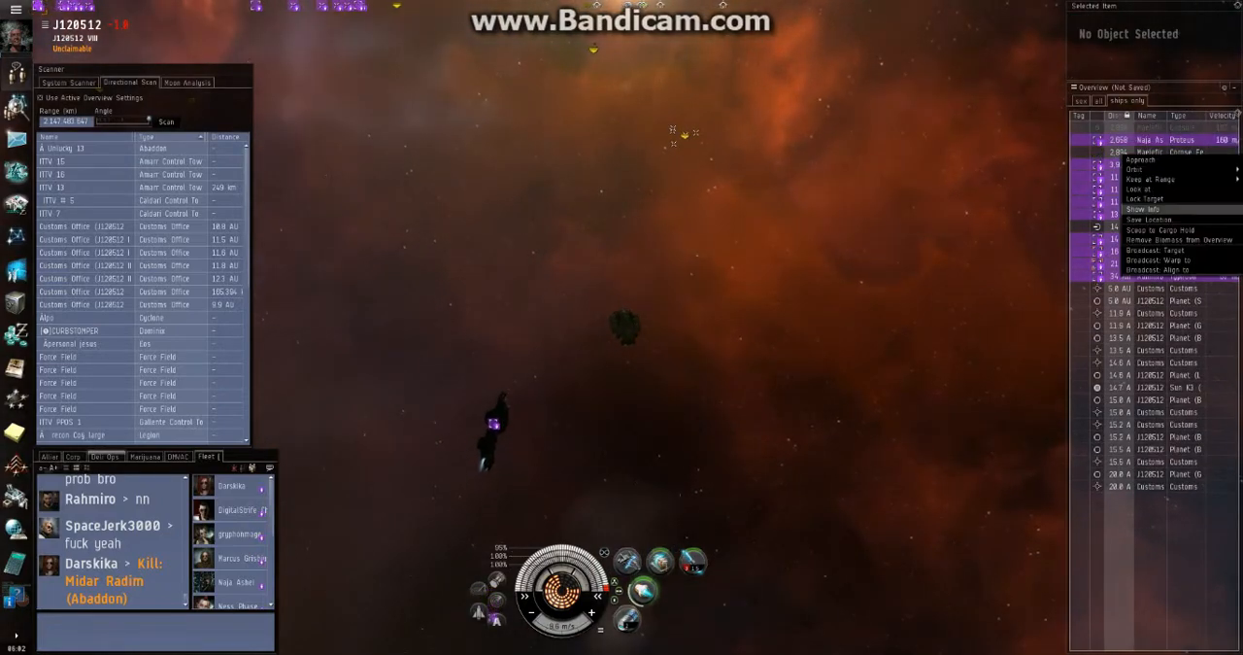